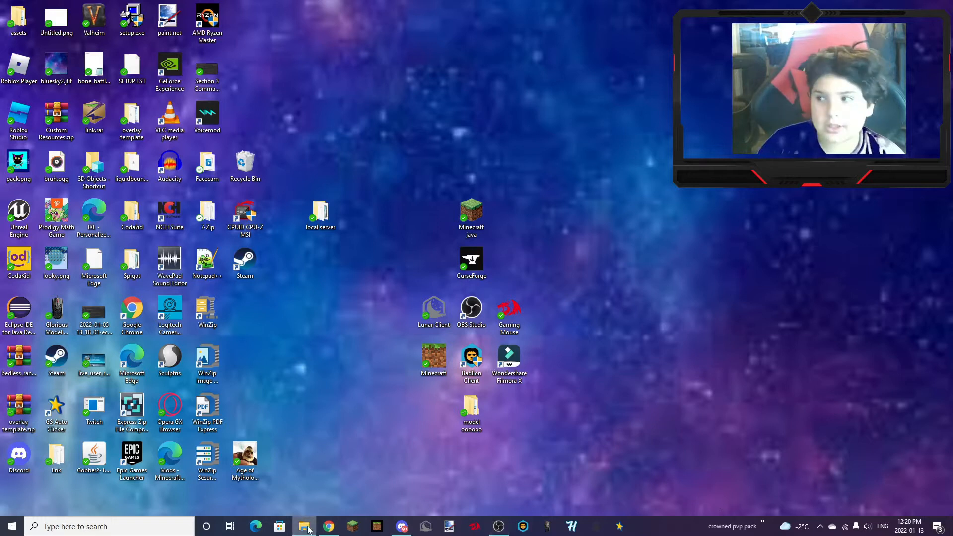
Open File Explorer and enter %appdata% as the location to reach the Roaming folder
{"action": "left_click", "coordinate": [304, 526]}
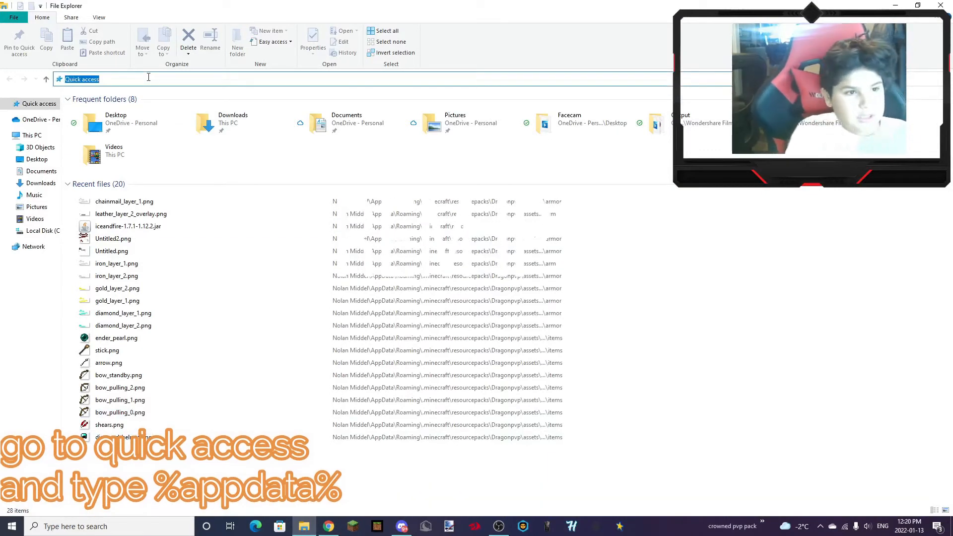
{"action": "type", "text": "%app"}
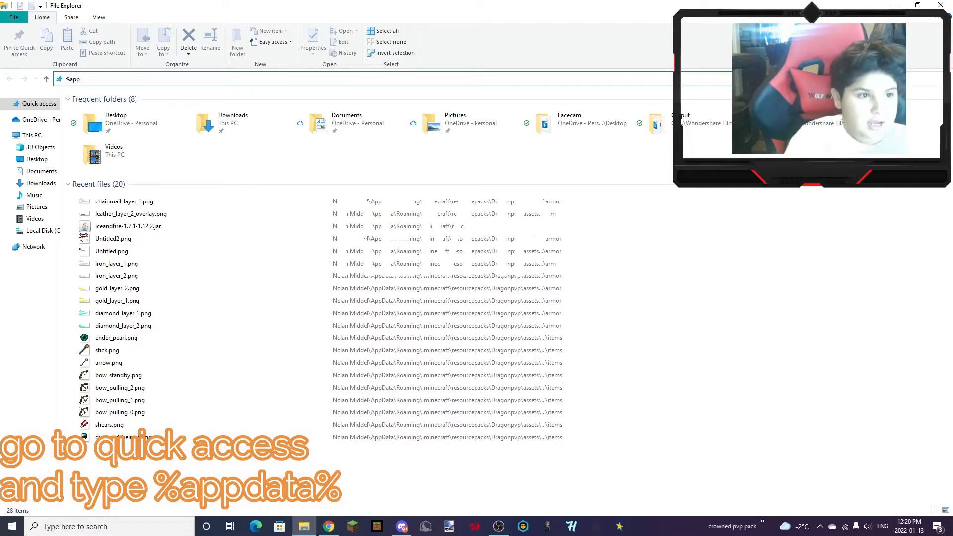
{"action": "type", "text": "data"}
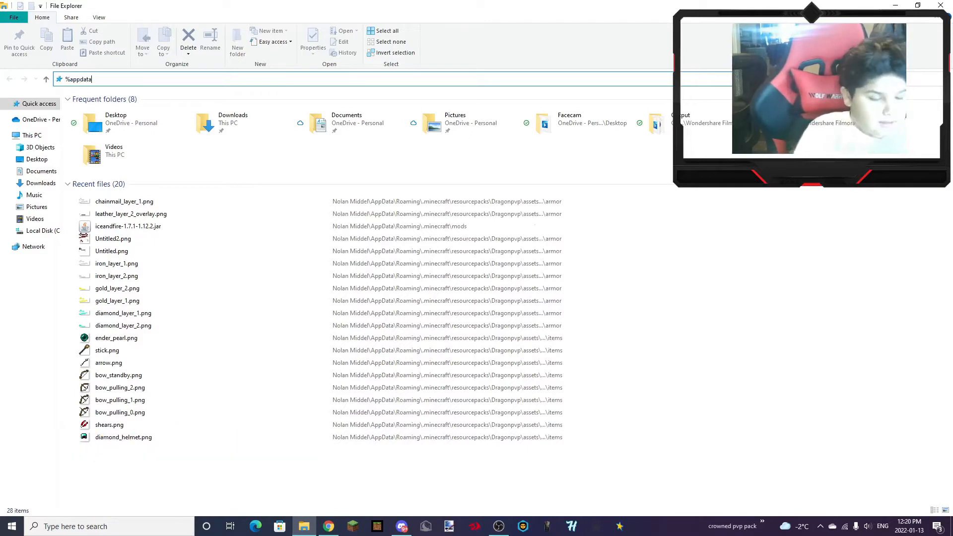
{"action": "type", "text": "%"}
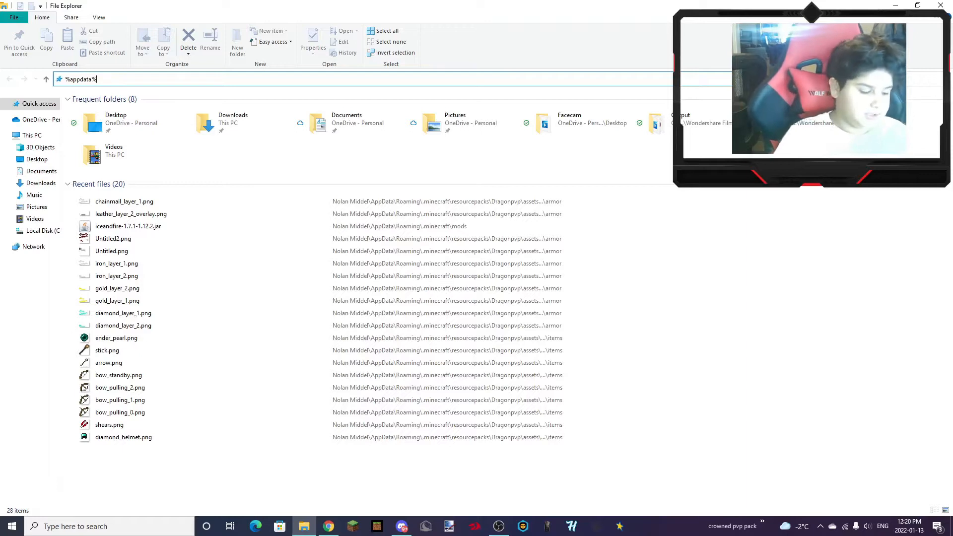
{"action": "type", "text": "%"}
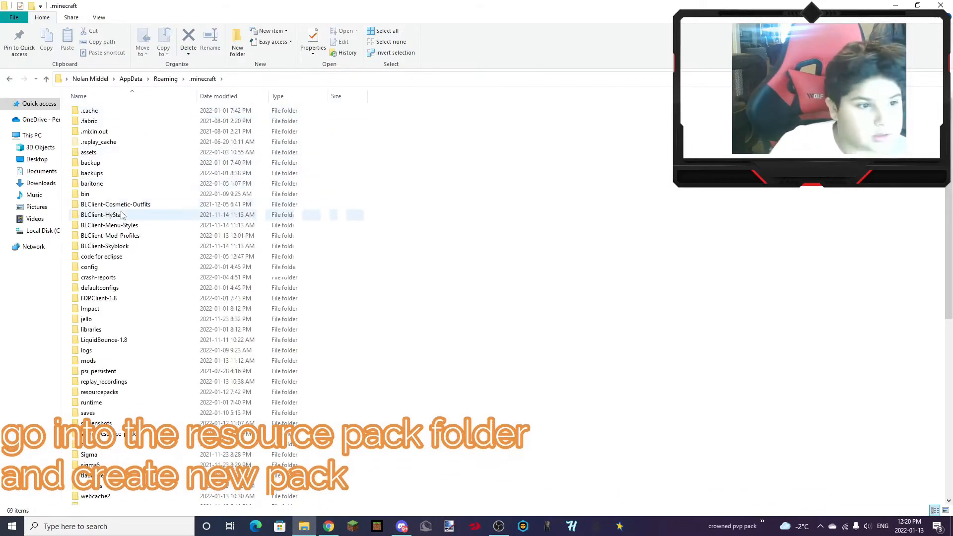
Open .minecraft's resourcepacks folder and create a new folder named tutorialpack
{"action": "double_click", "coordinate": [100, 392]}
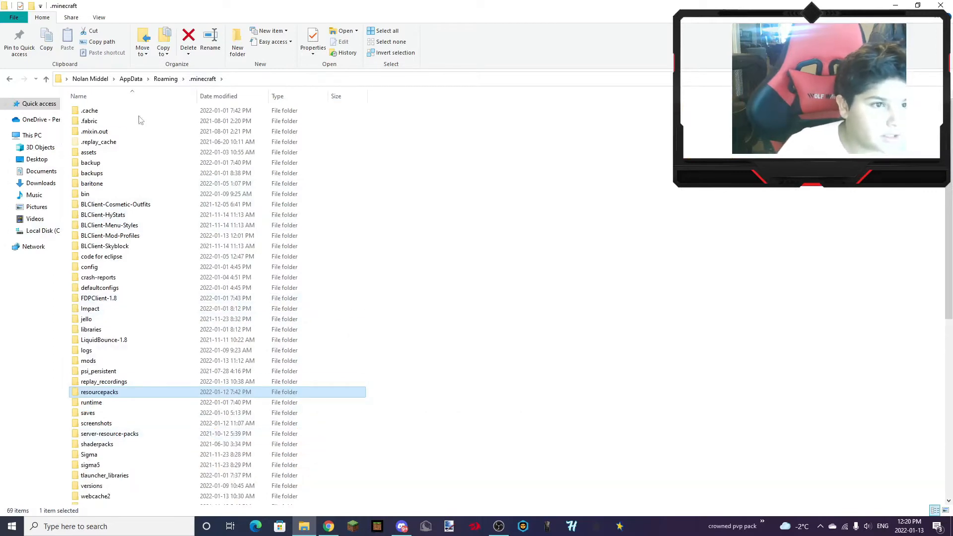
{"action": "mouse_move", "coordinate": [110, 398]}
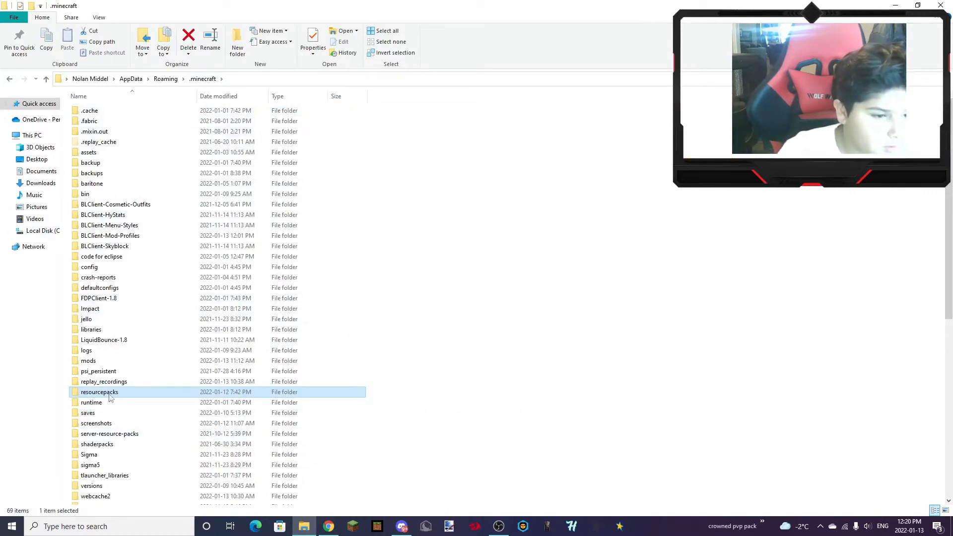
{"action": "left_click", "coordinate": [99, 392]}
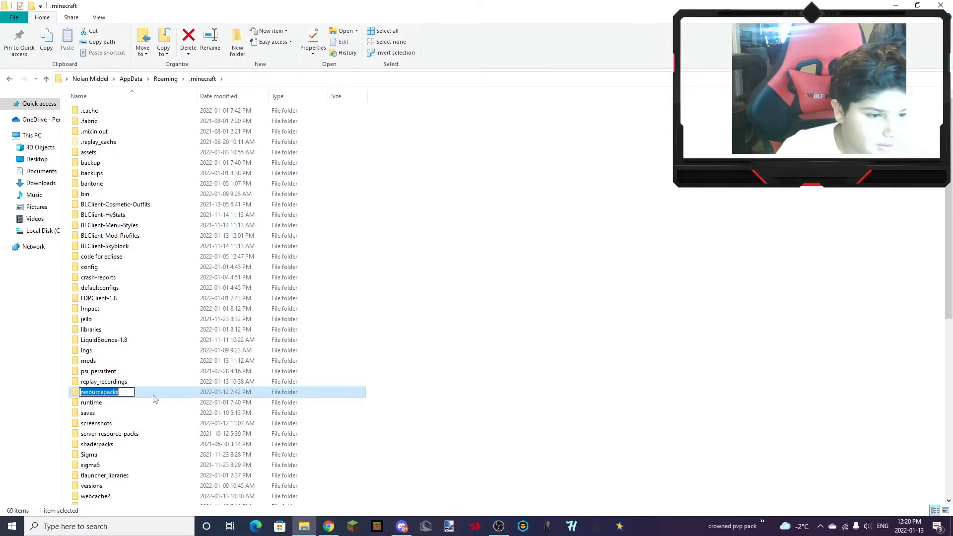
{"action": "double_click", "coordinate": [99, 392]}
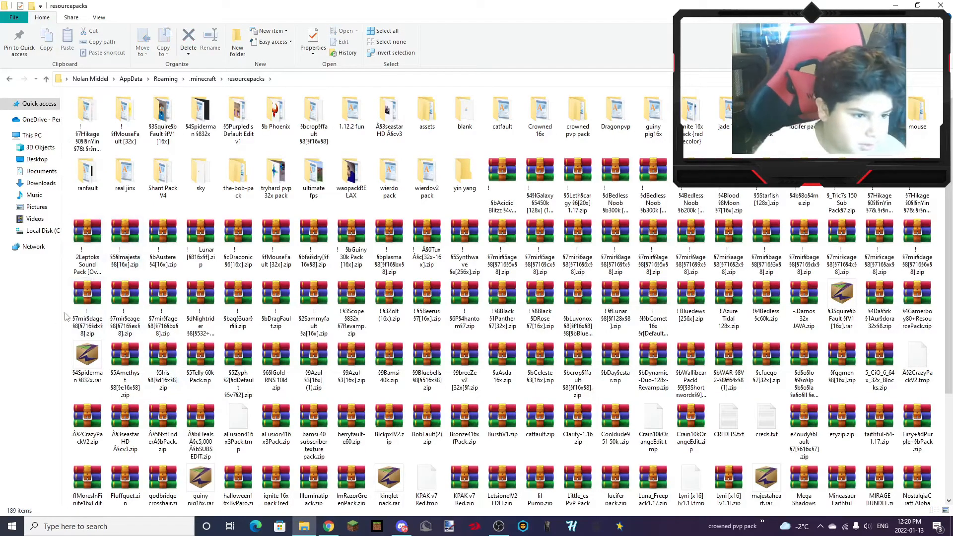
{"action": "right_click", "coordinate": [67, 316]}
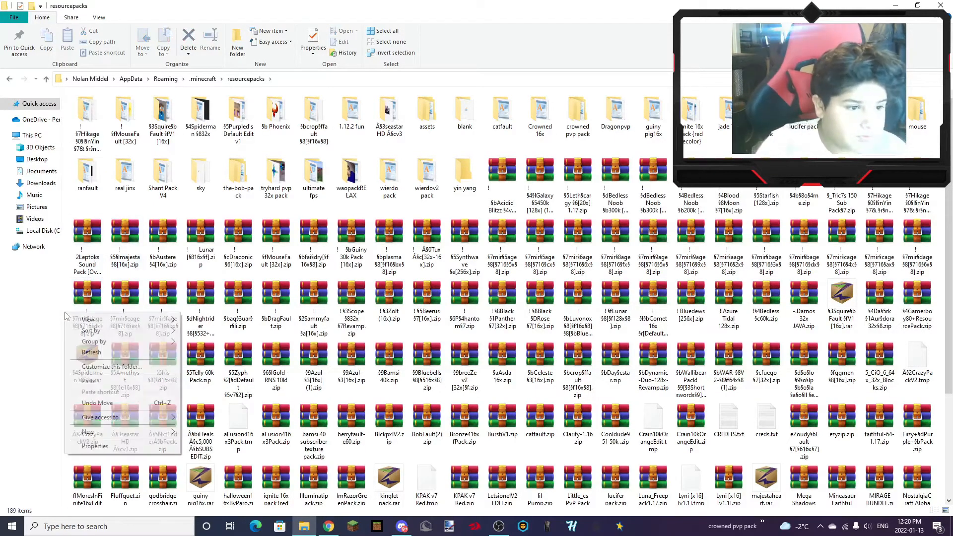
{"action": "left_click", "coordinate": [89, 431]}
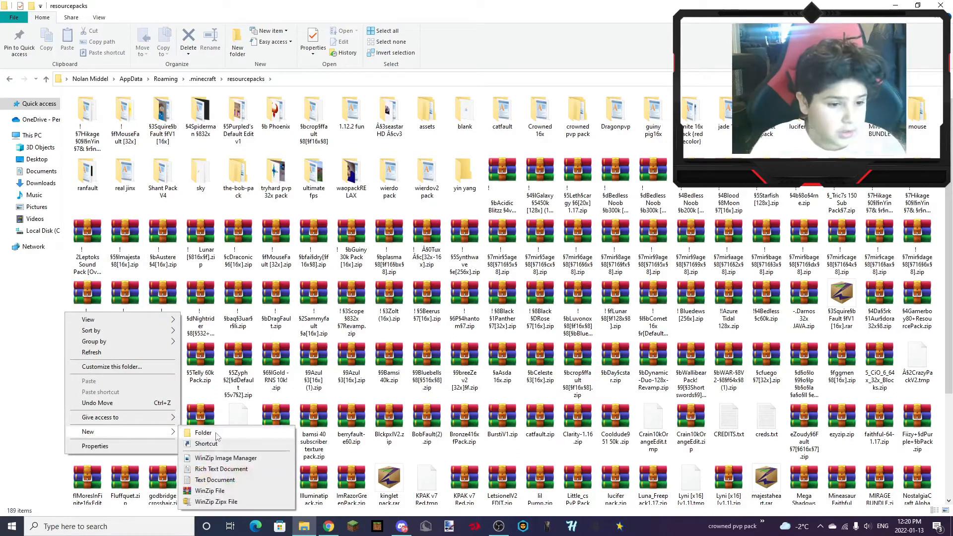
{"action": "left_click", "coordinate": [204, 433]}
{"action": "type", "text": "tutorialpack"}
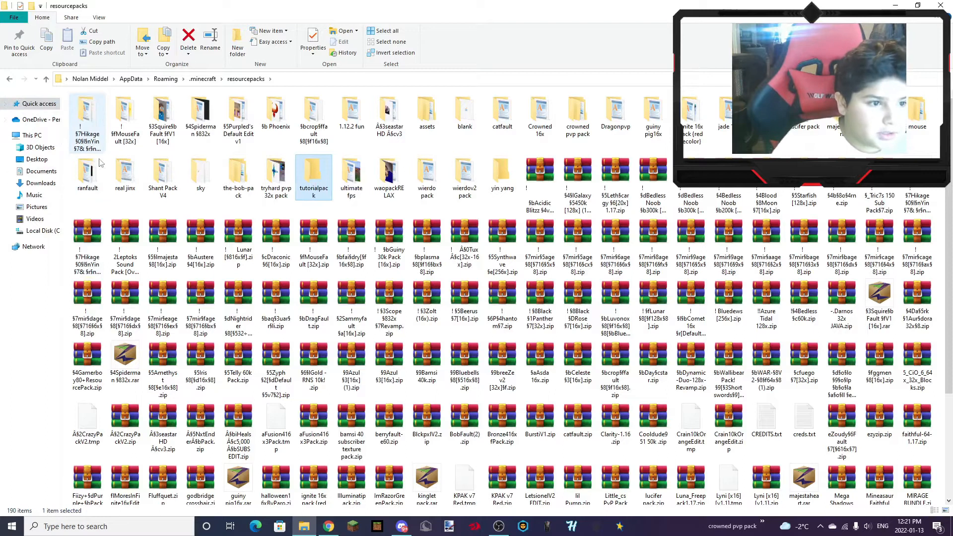
Open the empty tutorialpack folder
{"action": "double_click", "coordinate": [314, 173]}
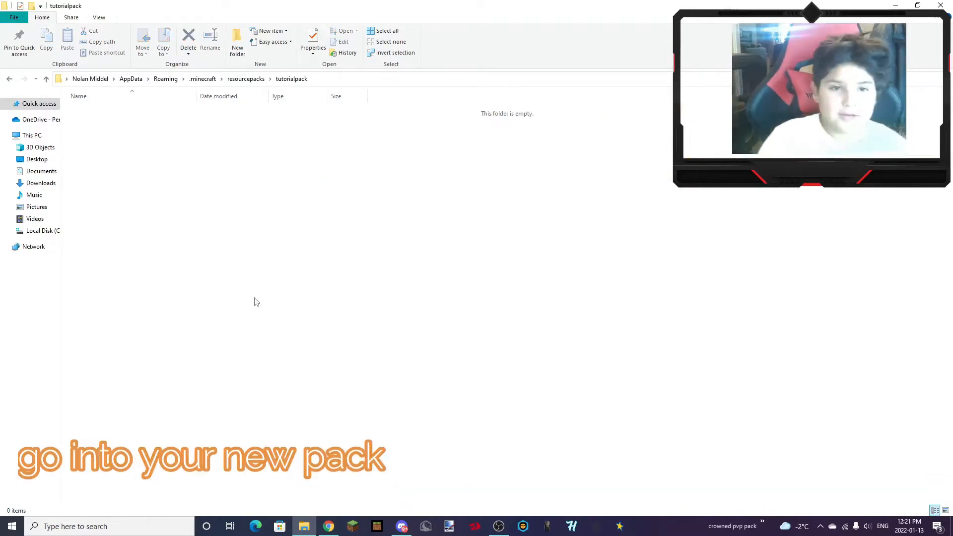
{"action": "mouse_move", "coordinate": [676, 219]}
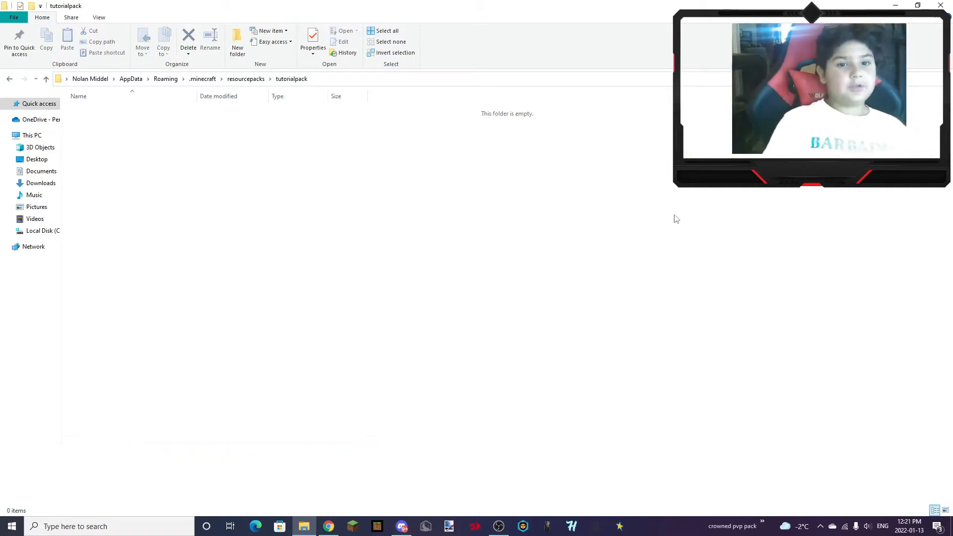
{"action": "mouse_move", "coordinate": [721, 119]}
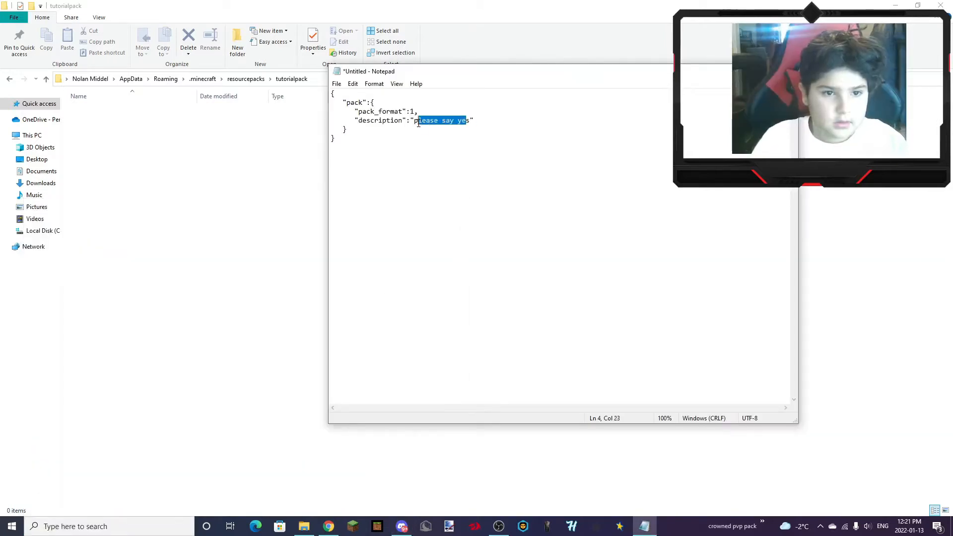
Replace the JSON description with "turtoial pack yt", keeping pack_format 1
{"action": "type", "text": "s"}
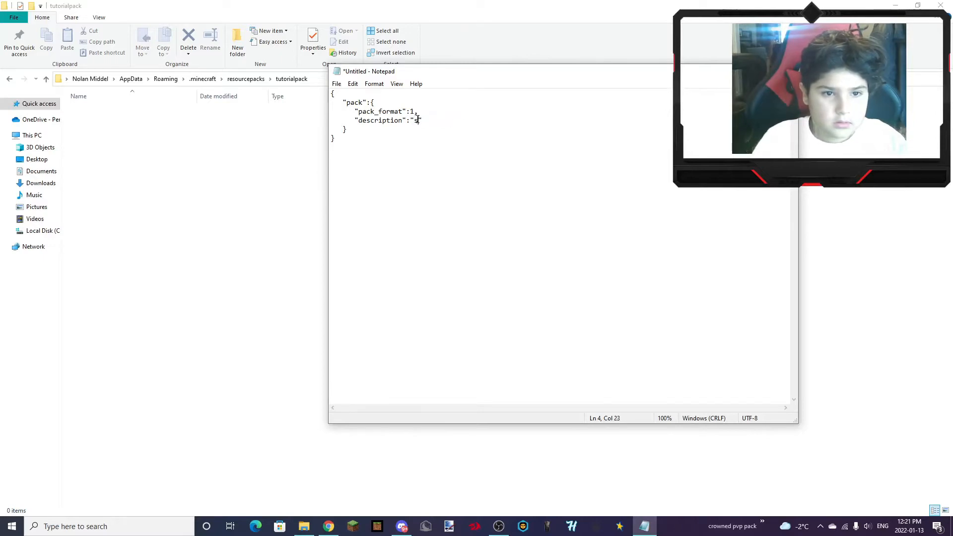
{"action": "key", "text": "Backspace"}
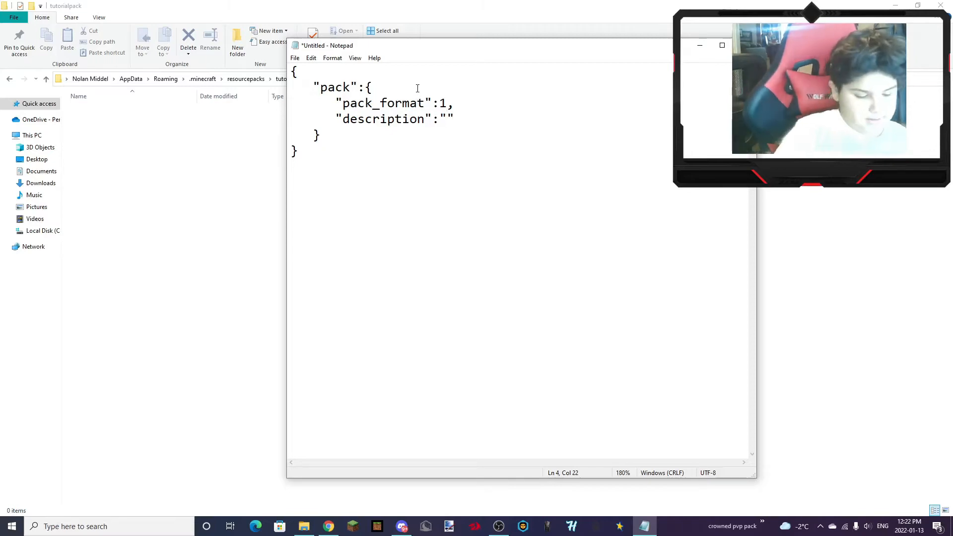
{"action": "type", "text": "turtoia"}
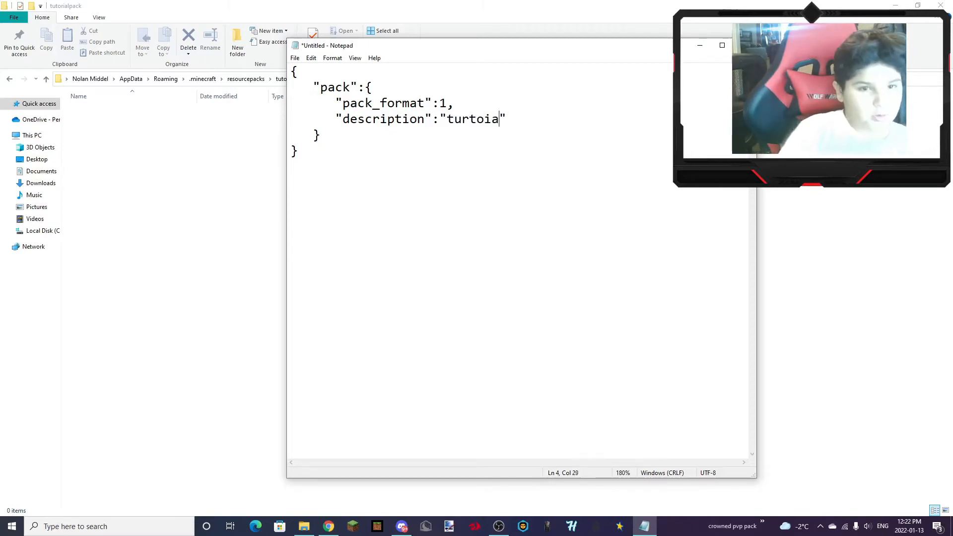
{"action": "type", "text": "pack"}
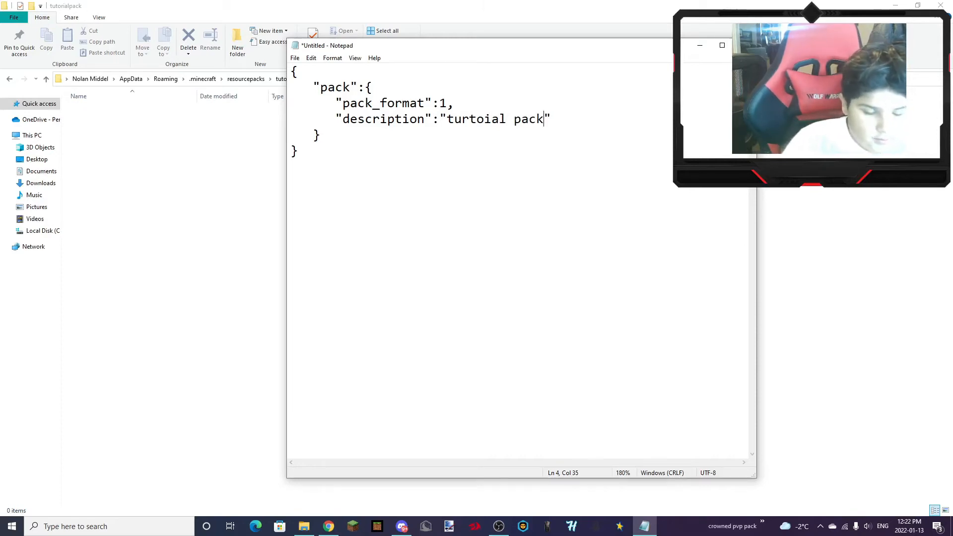
{"action": "type", "text": "yt"}
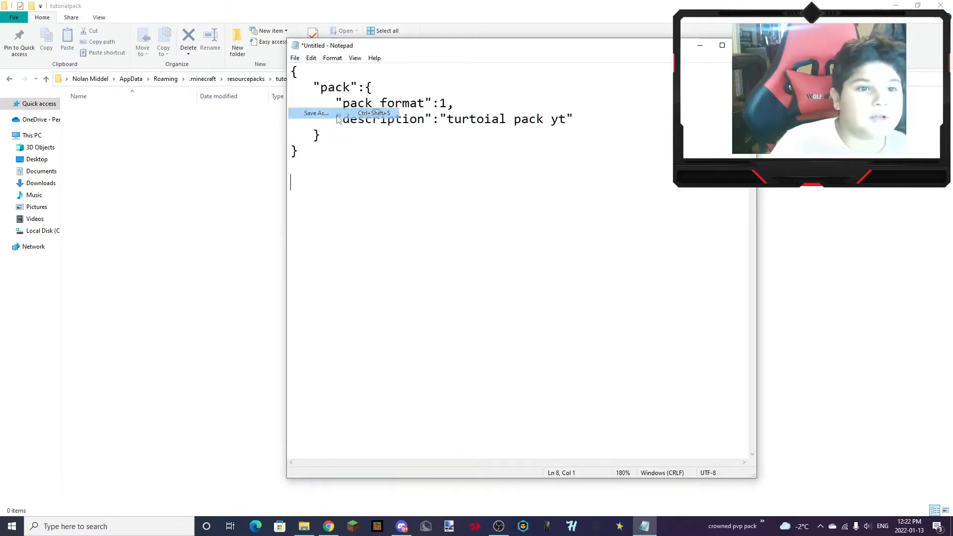
Save the Notepad text as pack.mcmeta with All Files as the save type
{"action": "left_click", "coordinate": [316, 113]}
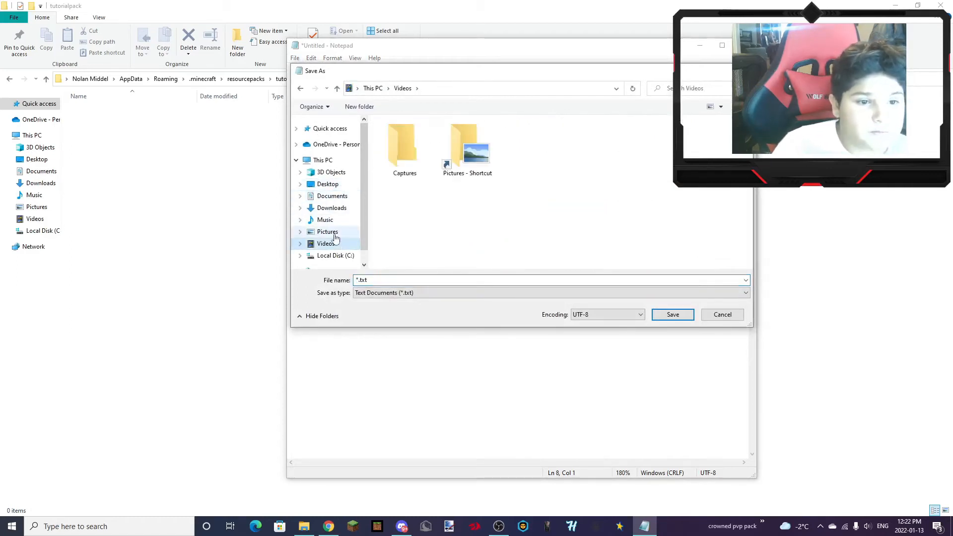
{"action": "left_click", "coordinate": [331, 207]}
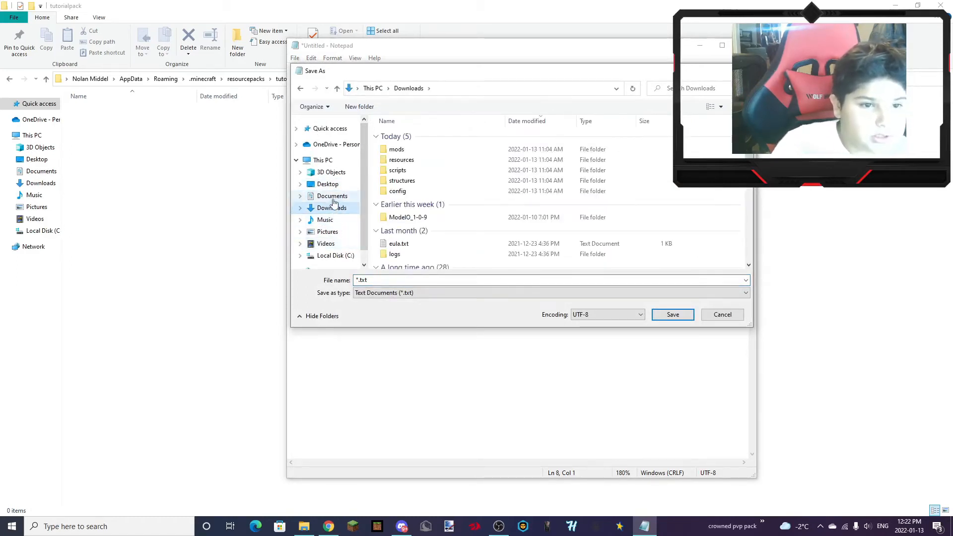
{"action": "left_click", "coordinate": [327, 184]}
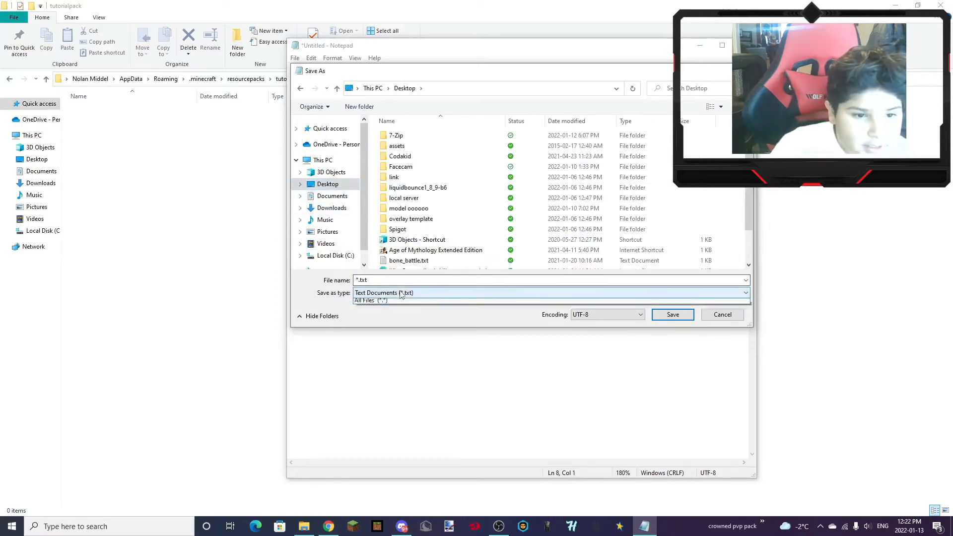
{"action": "left_click", "coordinate": [369, 300]}
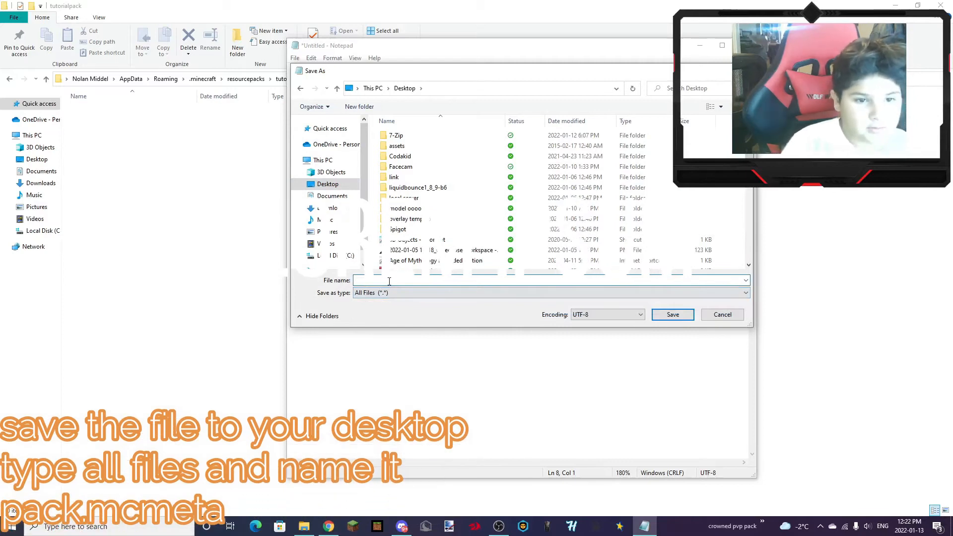
{"action": "type", "text": "pack.mc"}
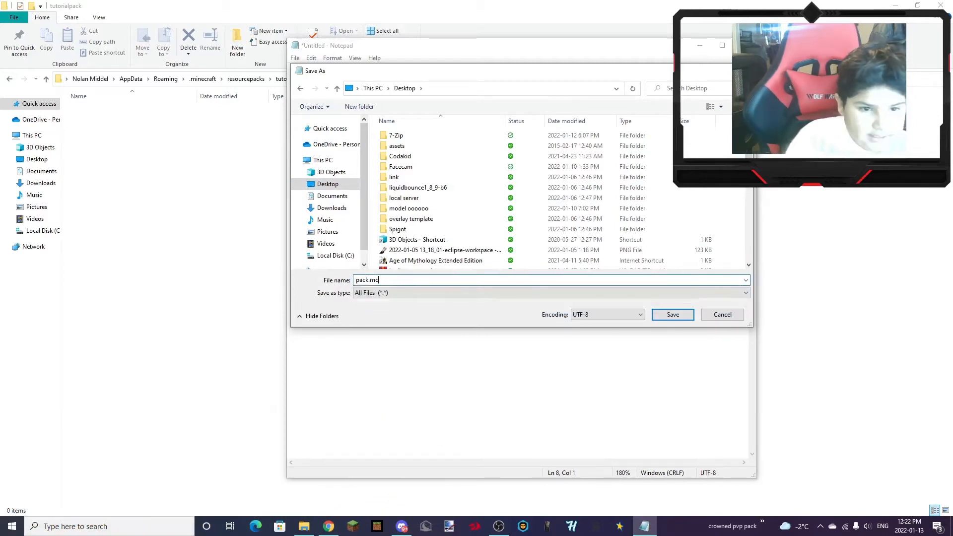
{"action": "type", "text": "eta"}
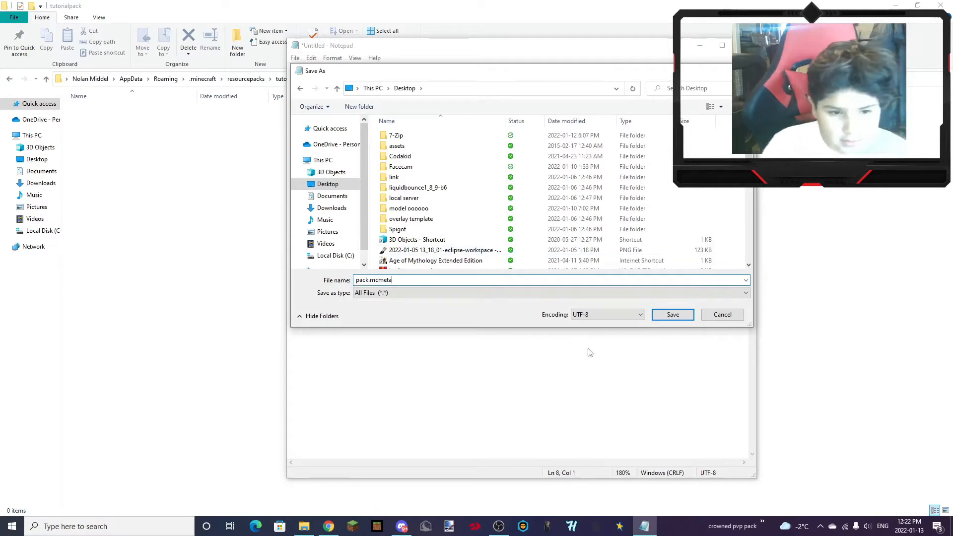
{"action": "left_click", "coordinate": [672, 315]}
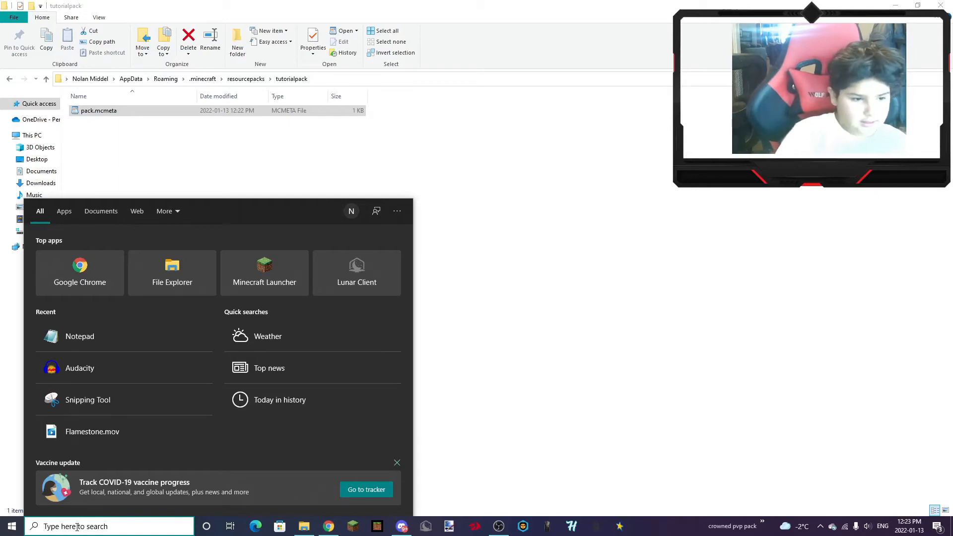
In a second File Explorer window, browse to .minecraft > versions > 1.8.9
{"action": "left_click", "coordinate": [171, 271]}
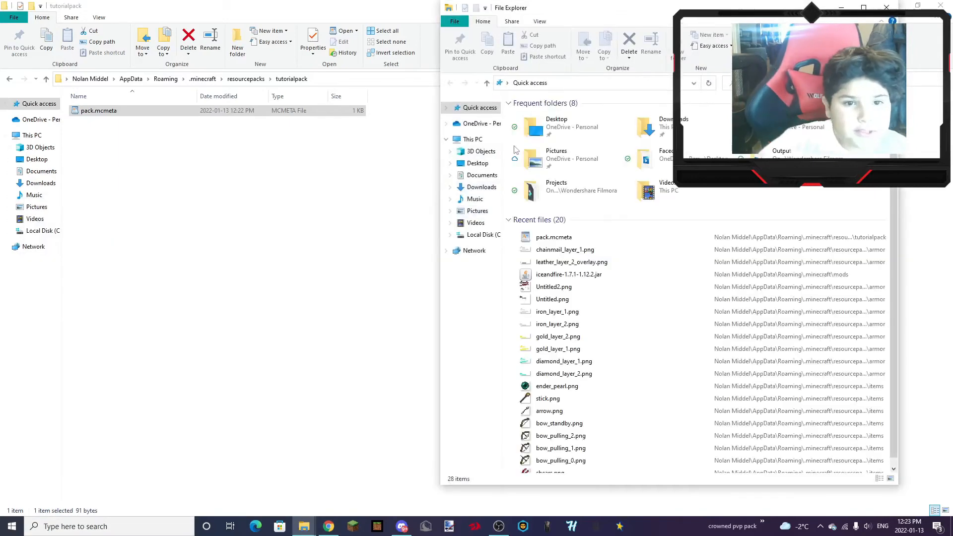
{"action": "left_click", "coordinate": [547, 83]}
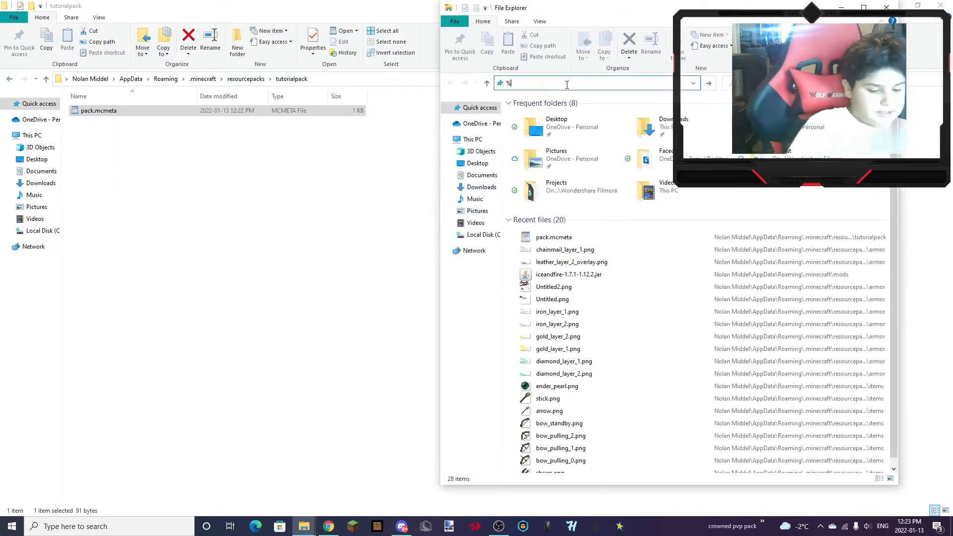
{"action": "type", "text": "appdata"}
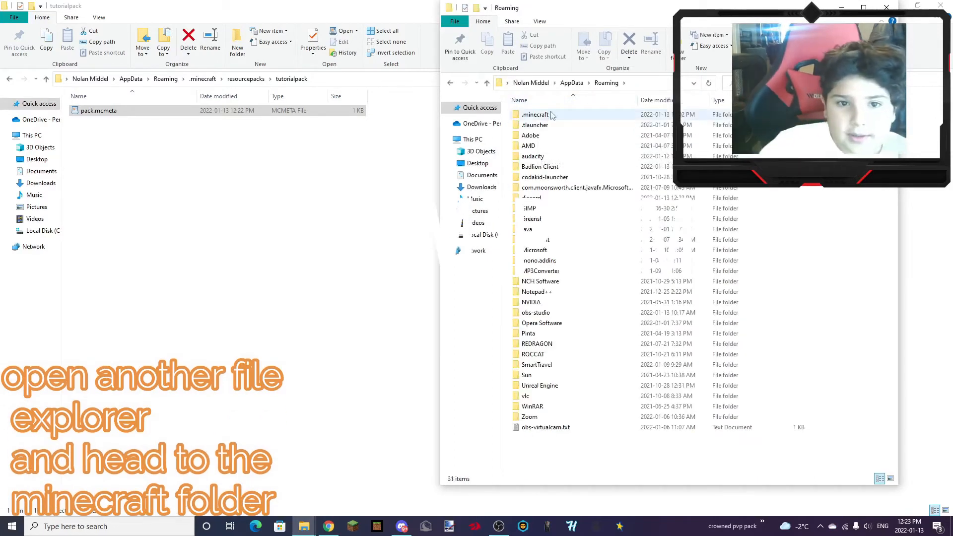
{"action": "double_click", "coordinate": [536, 115]}
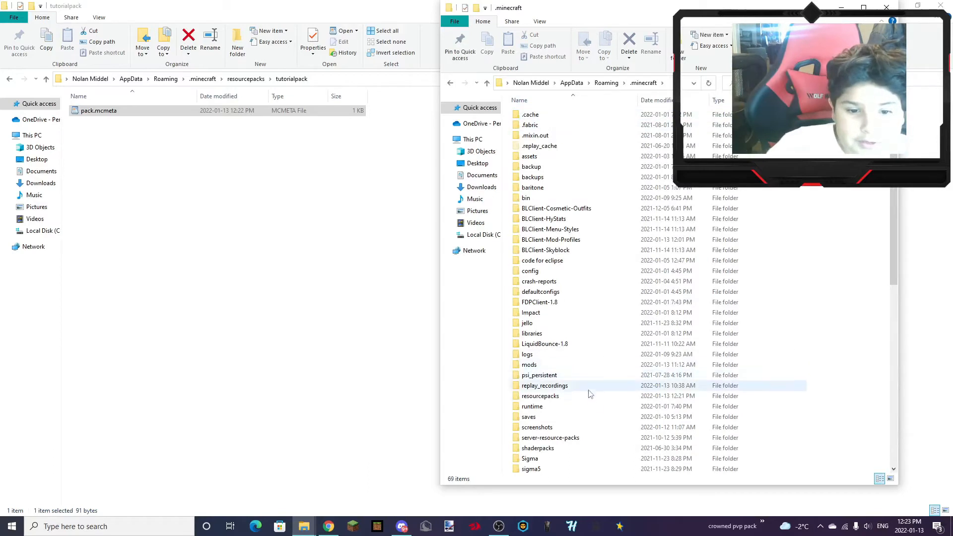
{"action": "double_click", "coordinate": [540, 395]}
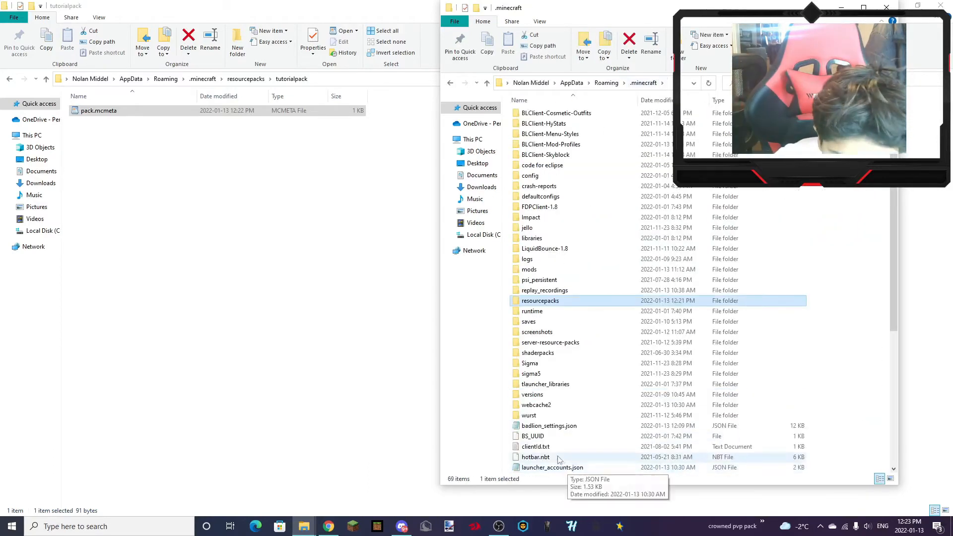
{"action": "double_click", "coordinate": [532, 393]}
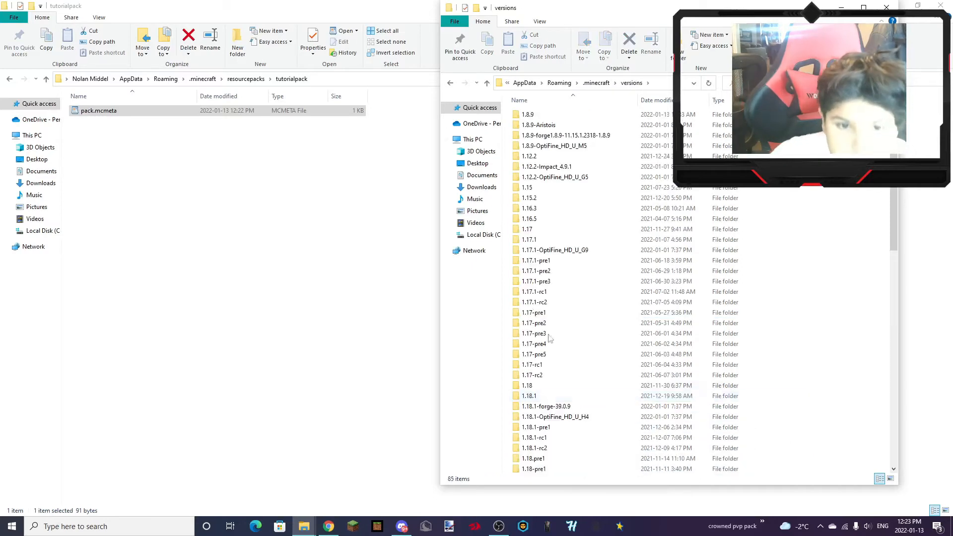
{"action": "scroll", "scroll_direction": "down", "scroll_amount": 3}
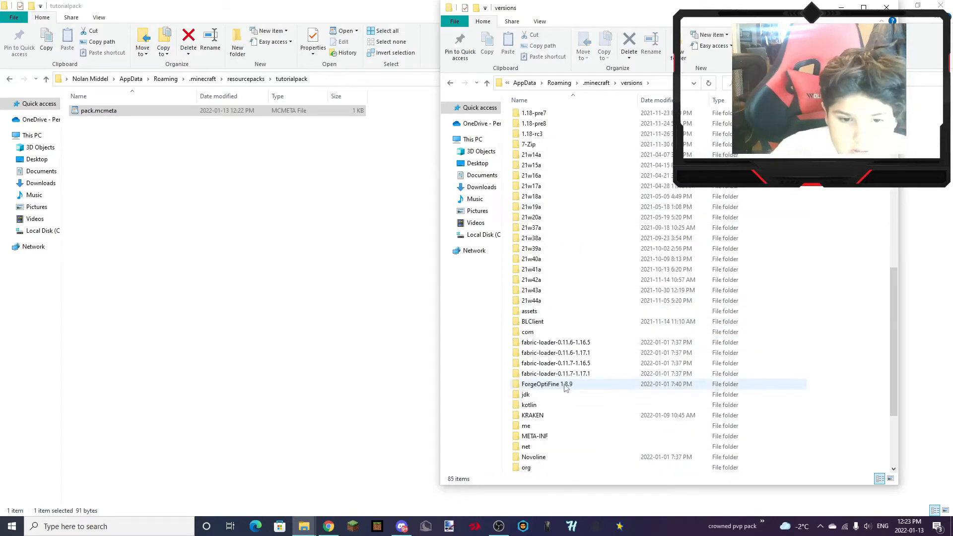
{"action": "scroll", "scroll_direction": "up", "scroll_amount": 3}
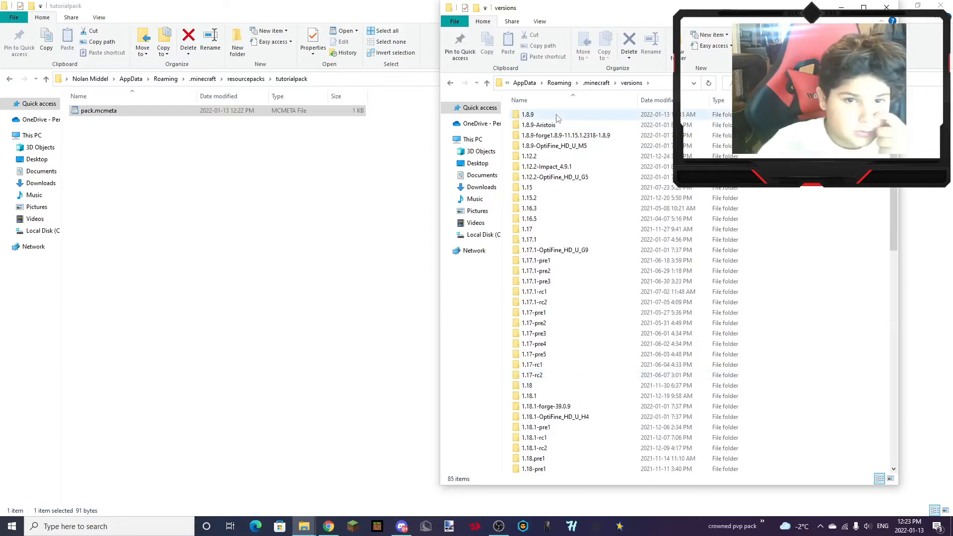
{"action": "double_click", "coordinate": [527, 114]}
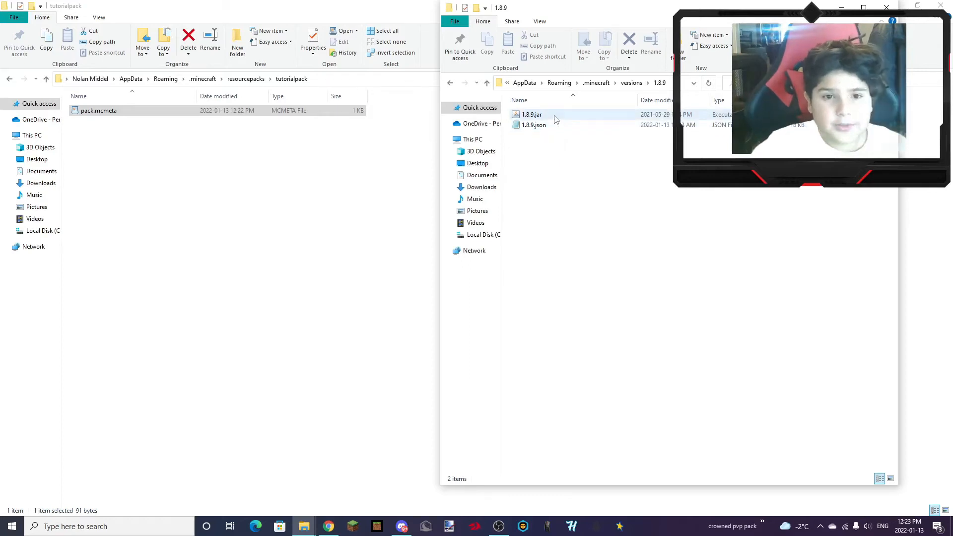
Open 1.8.9.jar in WinRAR, move its assets folder into tutorialpack, then close WinRAR
{"action": "right_click", "coordinate": [532, 114]}
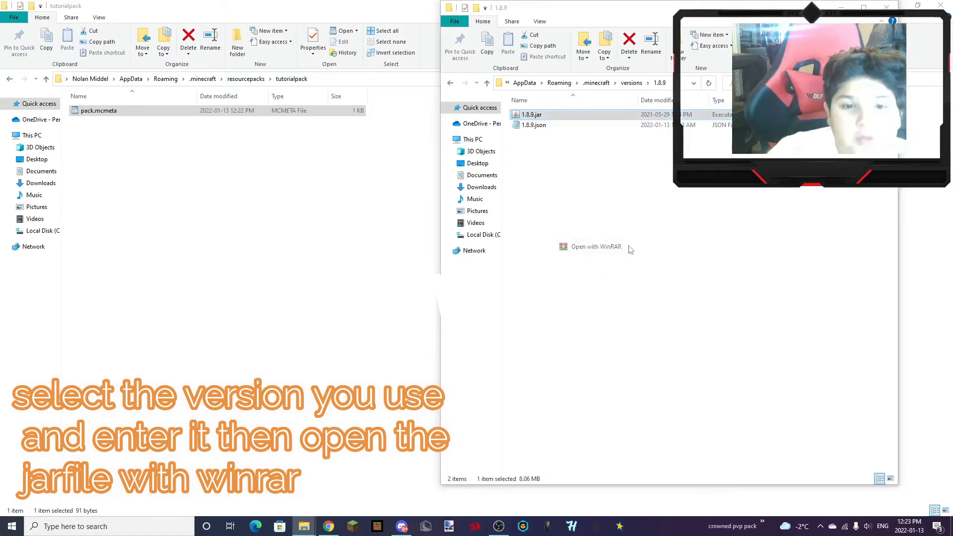
{"action": "left_click", "coordinate": [595, 246]}
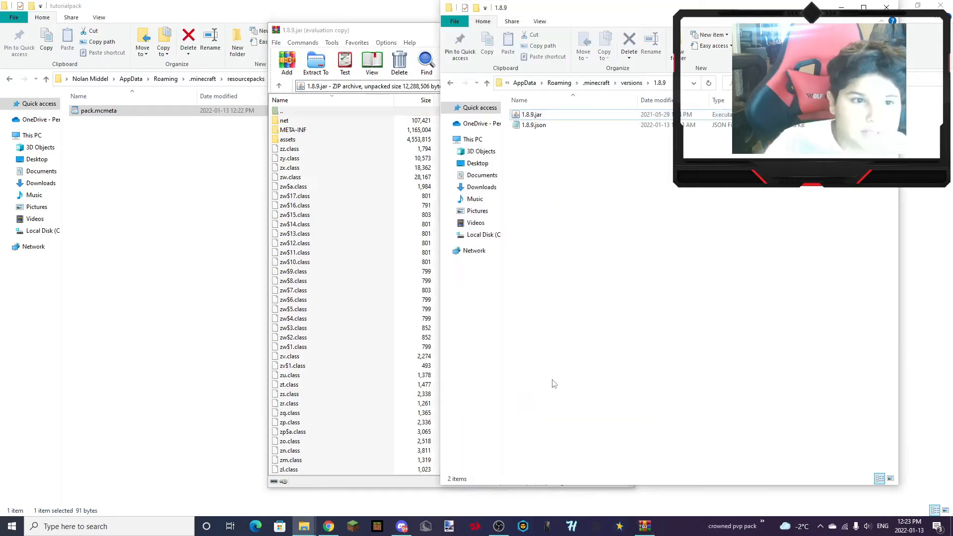
{"action": "left_click", "coordinate": [288, 139]}
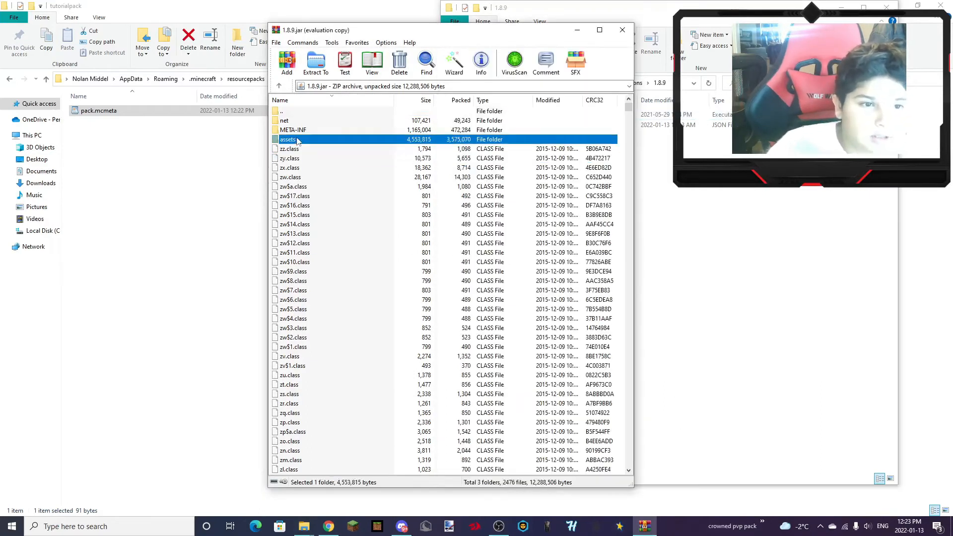
{"action": "double_click", "coordinate": [288, 139]}
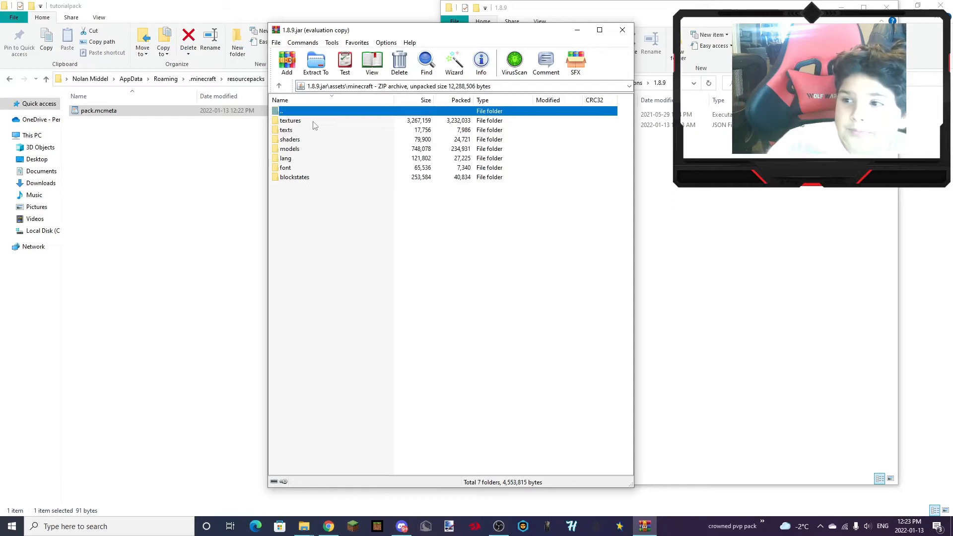
{"action": "double_click", "coordinate": [281, 110]}
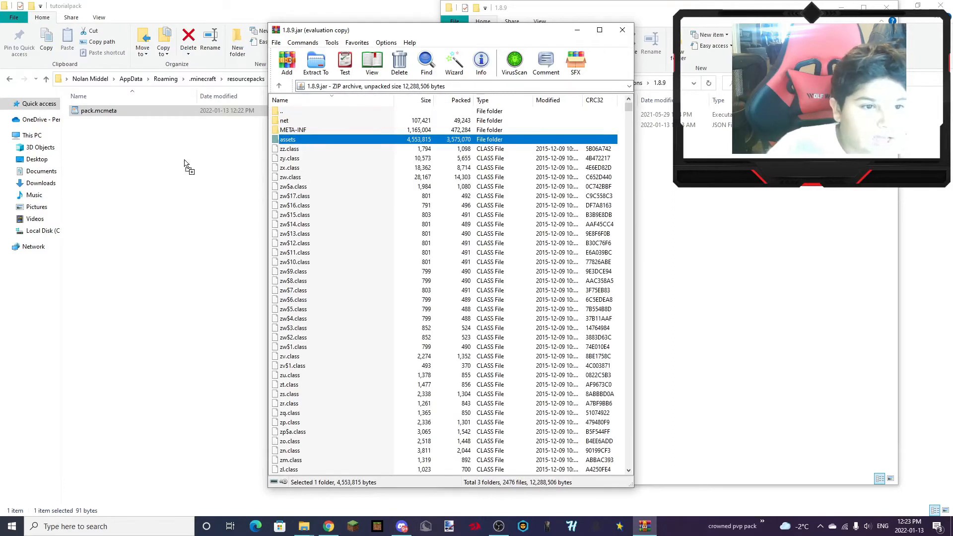
{"action": "left_click", "coordinate": [315, 62]}
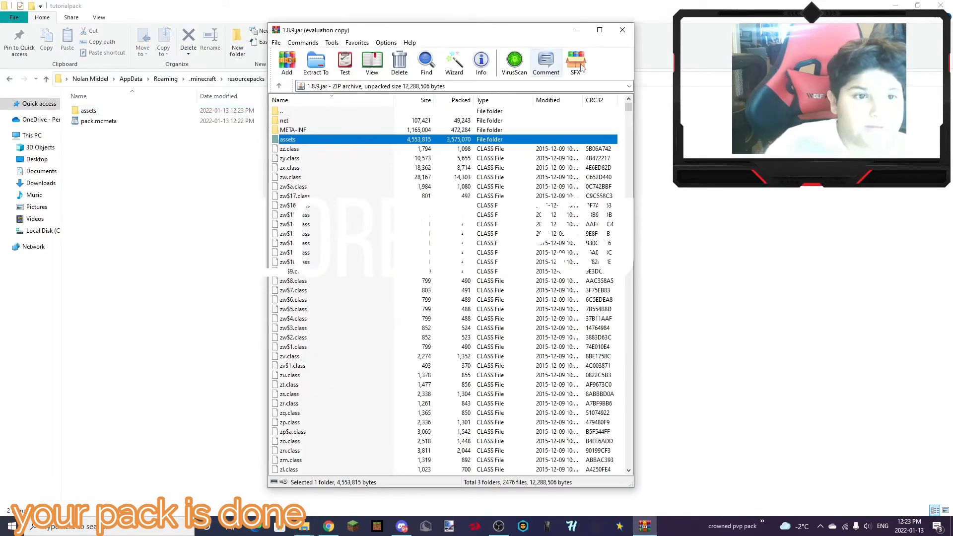
{"action": "left_click", "coordinate": [622, 29]}
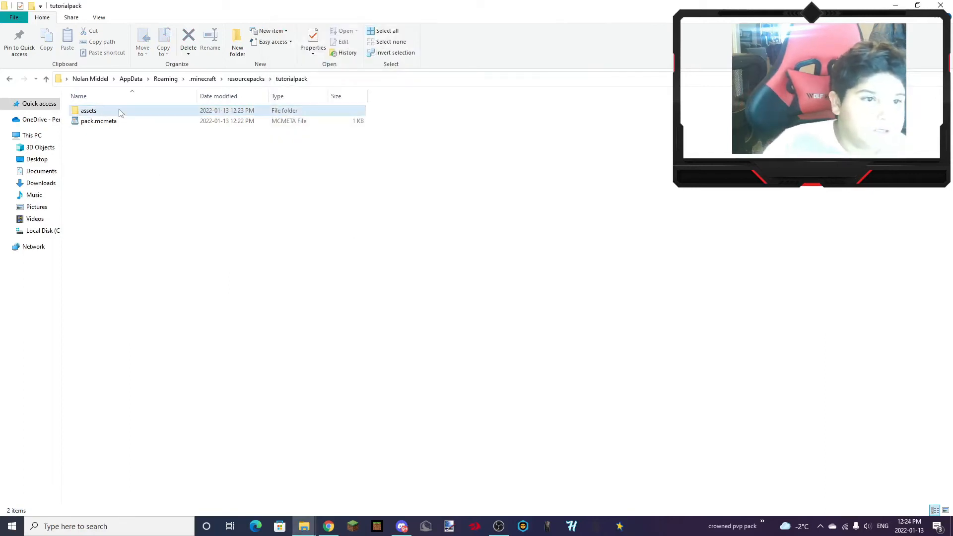
Browse assets > minecraft > textures, look into blocks, then open the items folder
{"action": "double_click", "coordinate": [88, 110]}
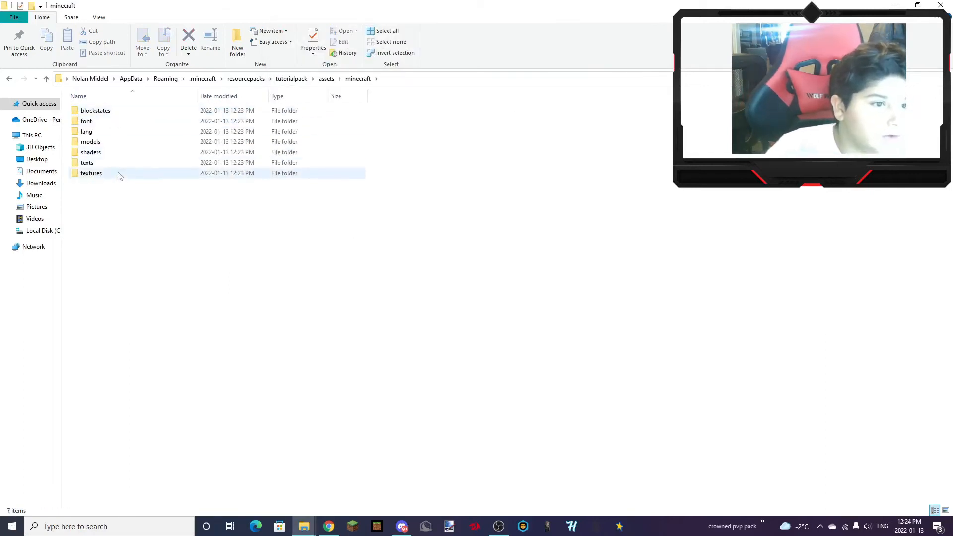
{"action": "double_click", "coordinate": [92, 173]}
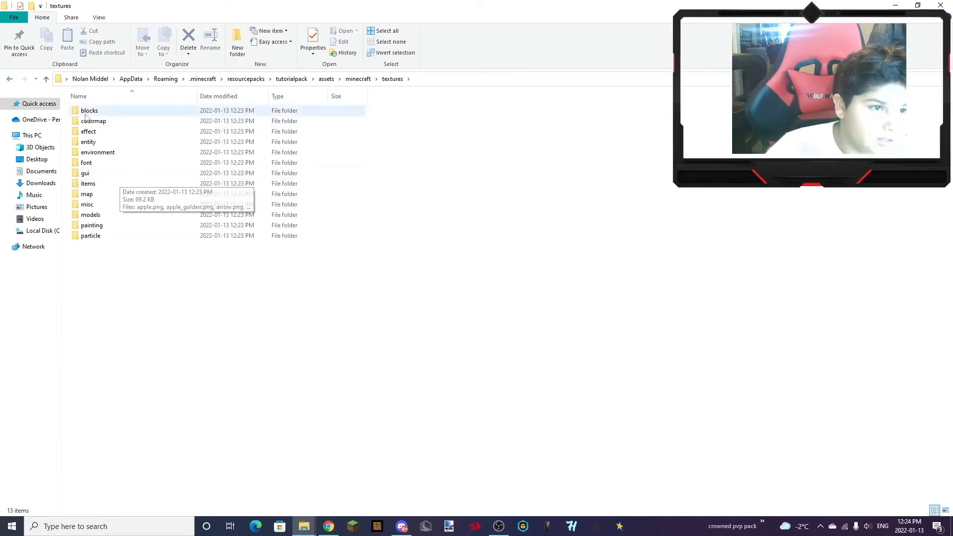
{"action": "double_click", "coordinate": [89, 110]}
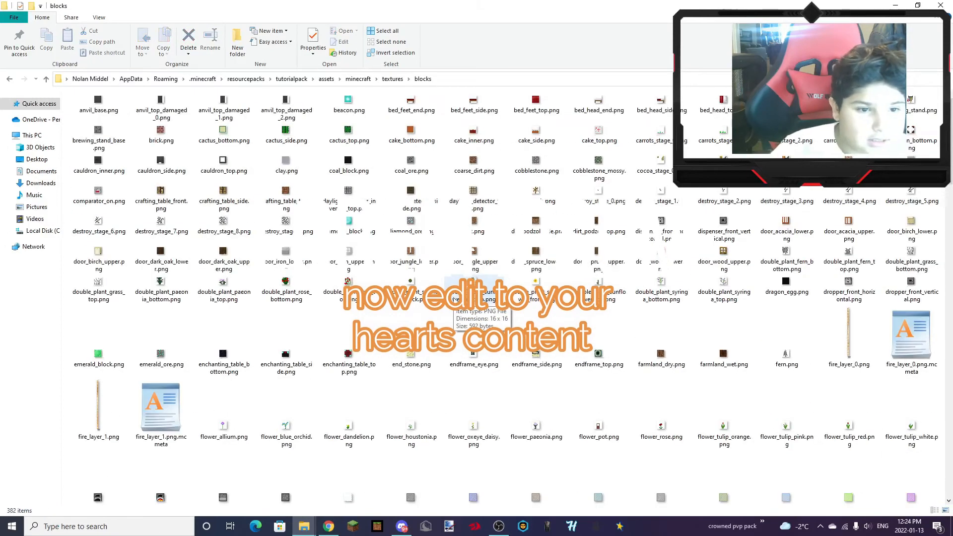
{"action": "left_click", "coordinate": [392, 79]}
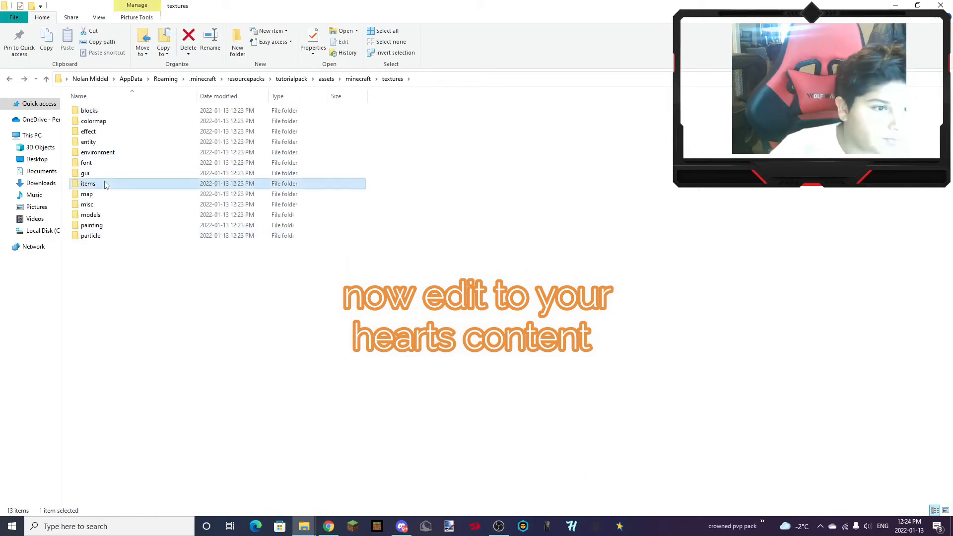
{"action": "double_click", "coordinate": [88, 184]}
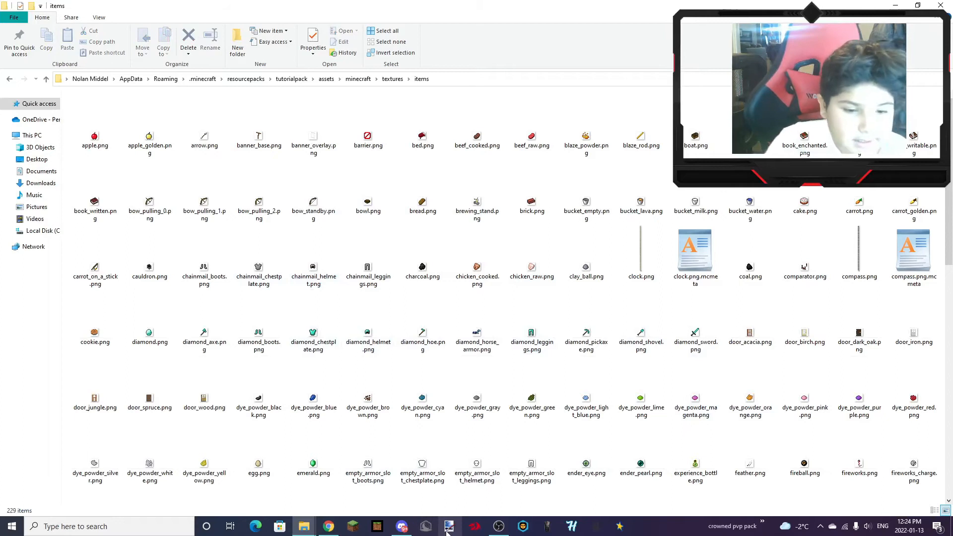
Switch to paint.net and open the detailed colour settings to pick sword colours
{"action": "left_click", "coordinate": [449, 526]}
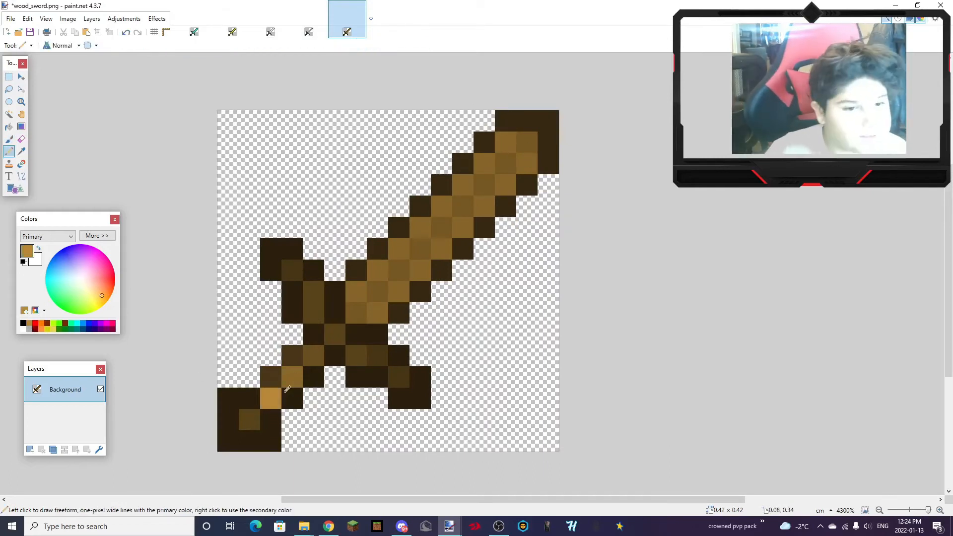
{"action": "left_click", "coordinate": [96, 235]}
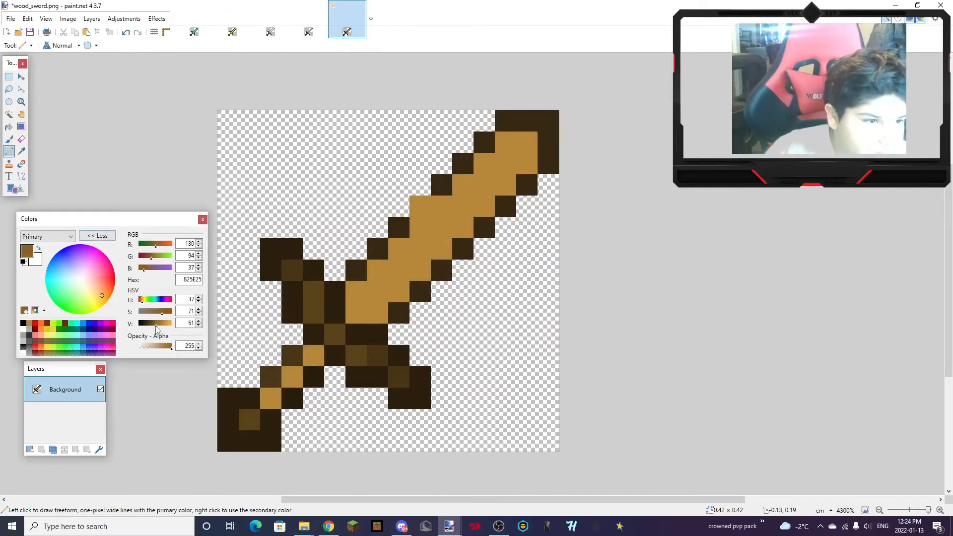
{"action": "left_click", "coordinate": [97, 236]}
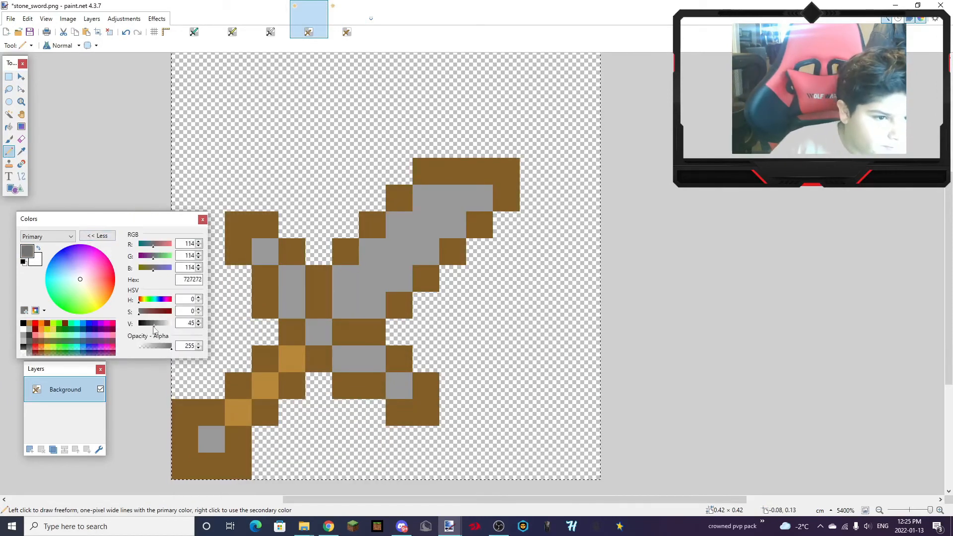
Switch to iron_sword.png and colour its handle pixels brown
{"action": "left_click", "coordinate": [97, 235]}
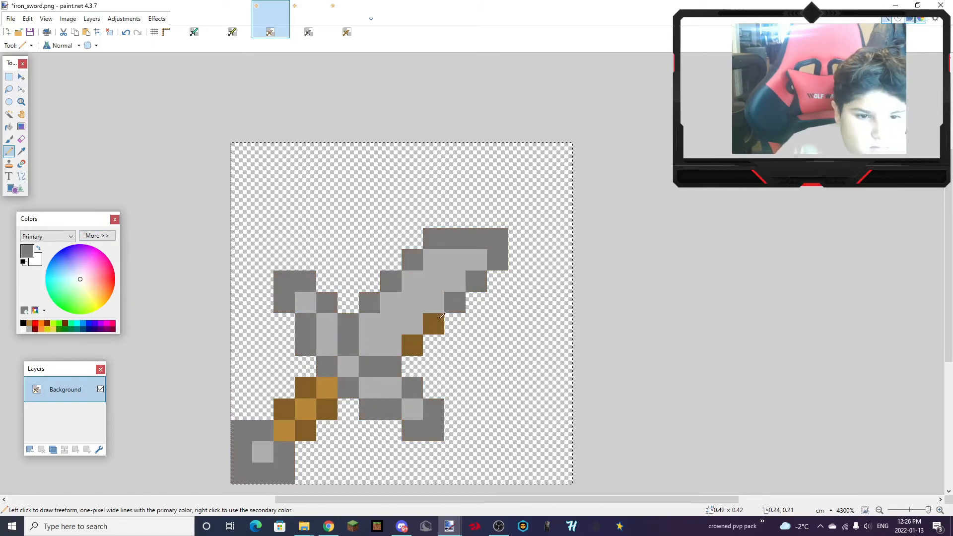
{"action": "left_click", "coordinate": [231, 16]}
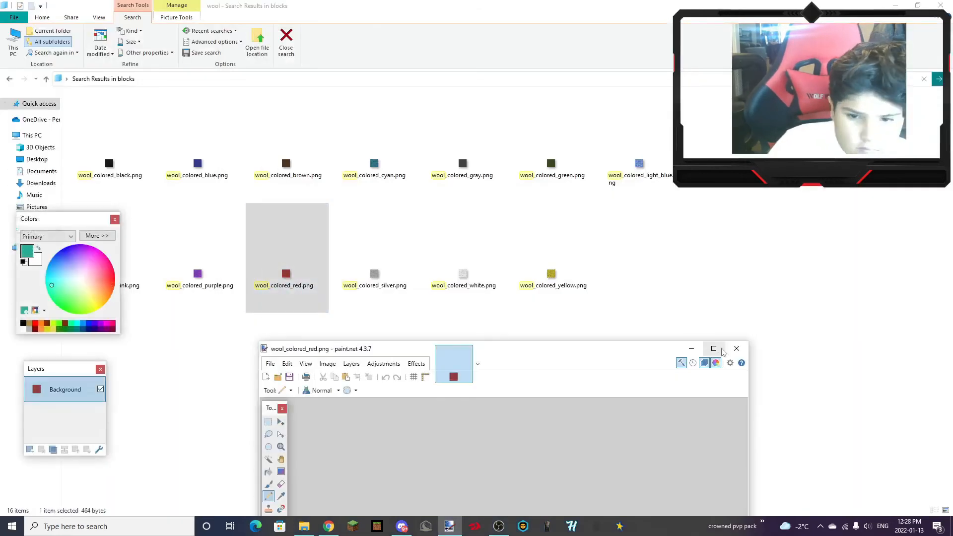
Fill the red wool's border rings bright red, confirm 16x16 size, and confirm tutorialpack active
{"action": "left_click", "coordinate": [714, 349]}
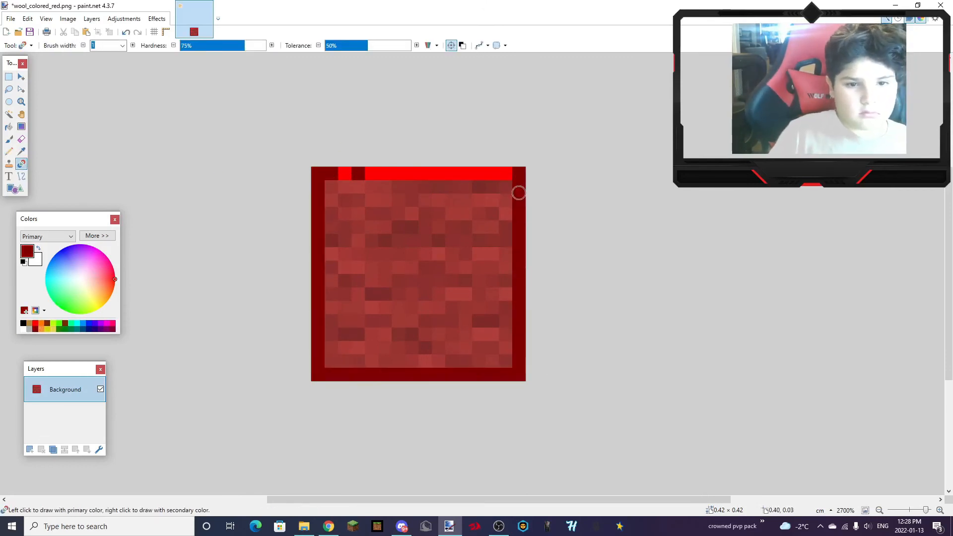
{"action": "left_click", "coordinate": [9, 151]}
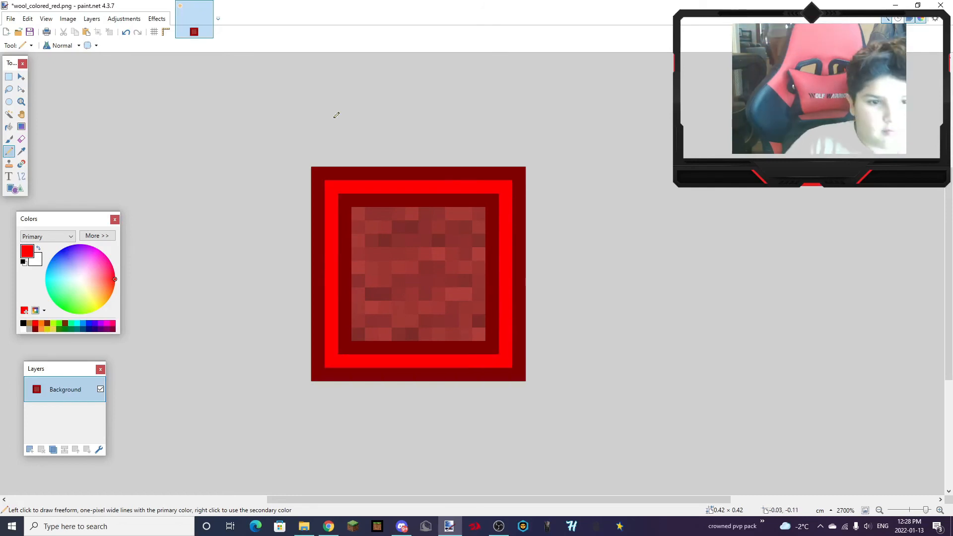
{"action": "left_click", "coordinate": [68, 18]}
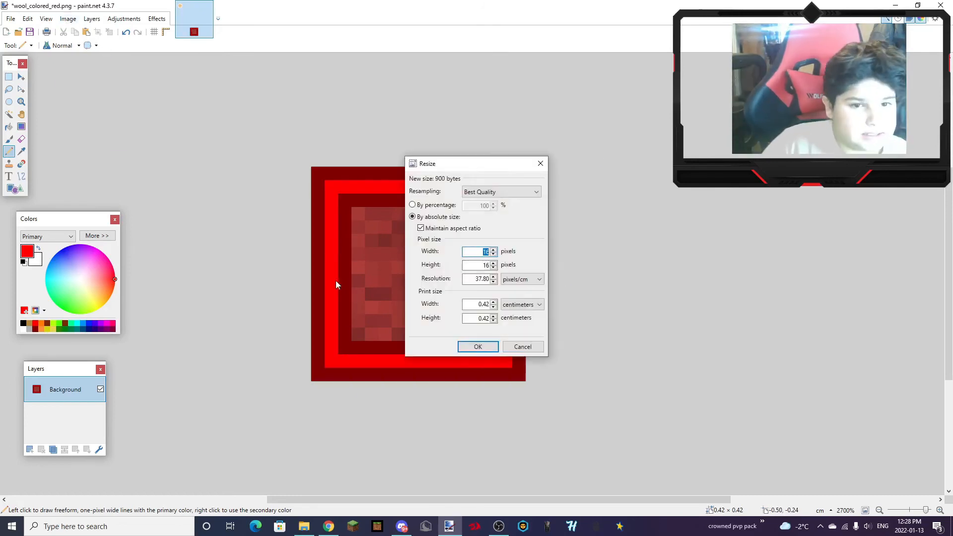
{"action": "left_click", "coordinate": [477, 347]}
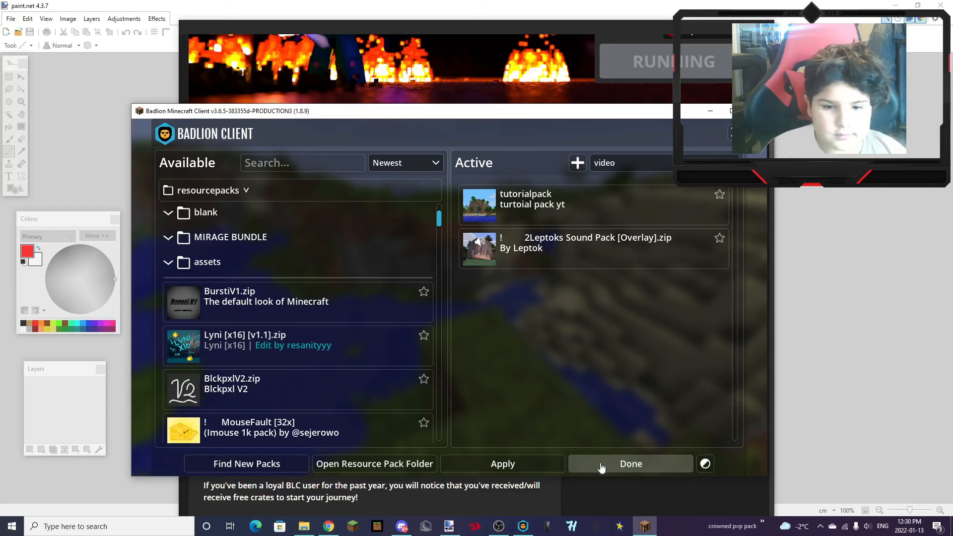
{"action": "left_click", "coordinate": [630, 463]}
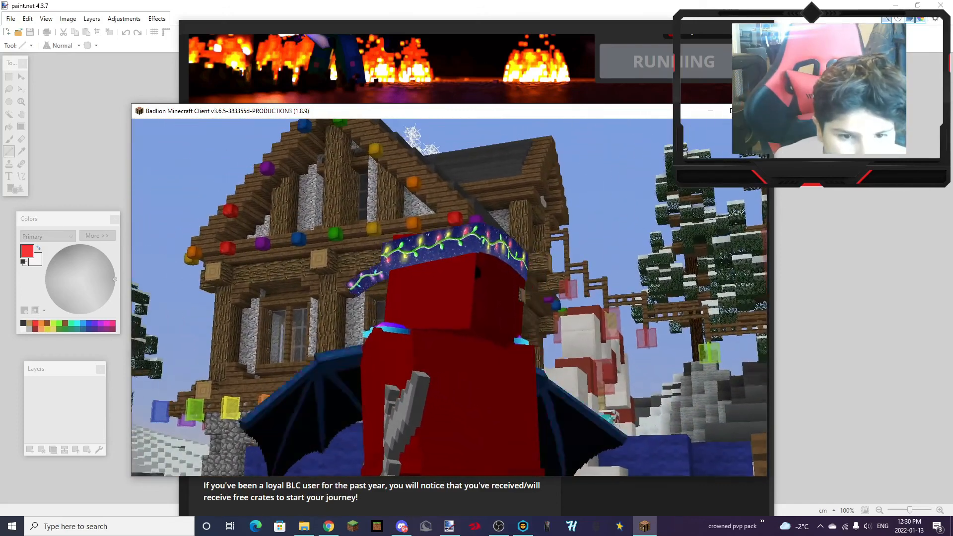